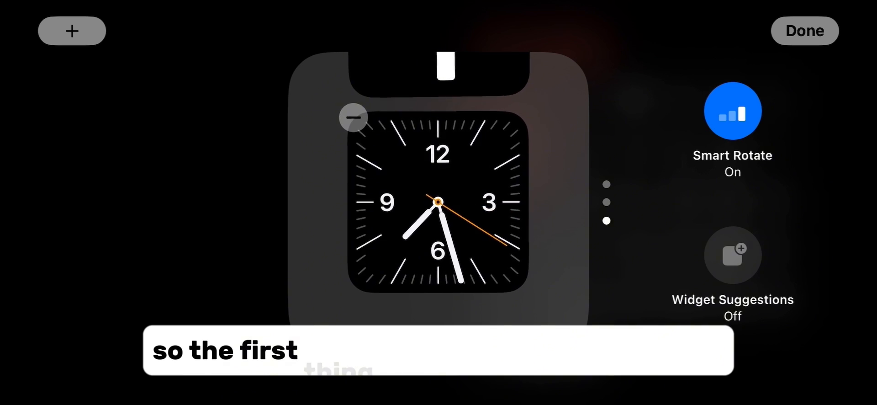
Remove the original Clock widget and confirm, leaving two widgets in the stack
left_click(352, 118)
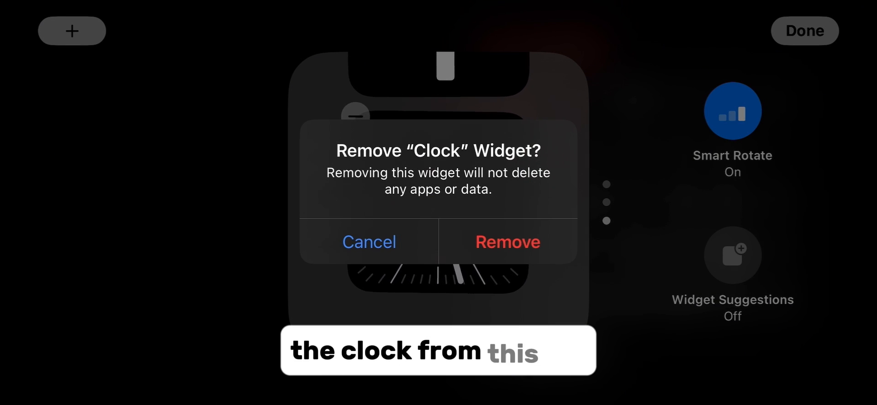
left_click(507, 241)
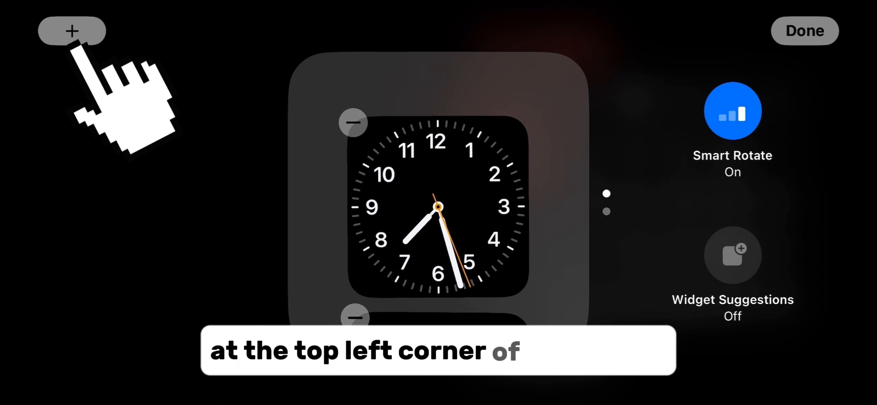
Add the Clock City widget (Cupertino) from the widget gallery to the stack
left_click(70, 28)
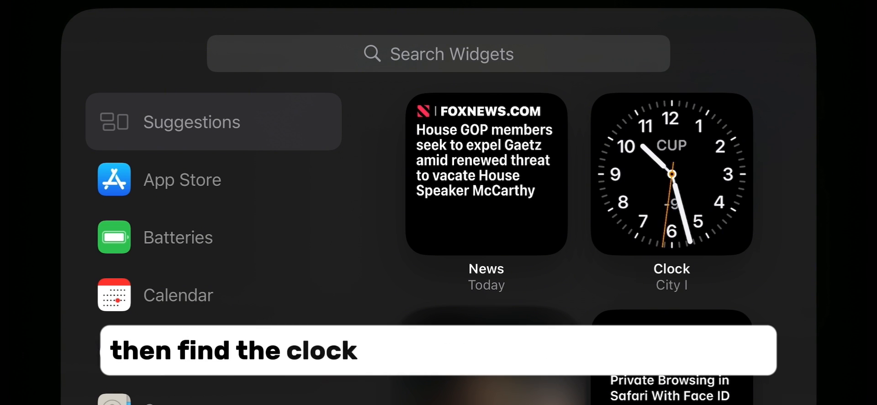
left_click(671, 172)
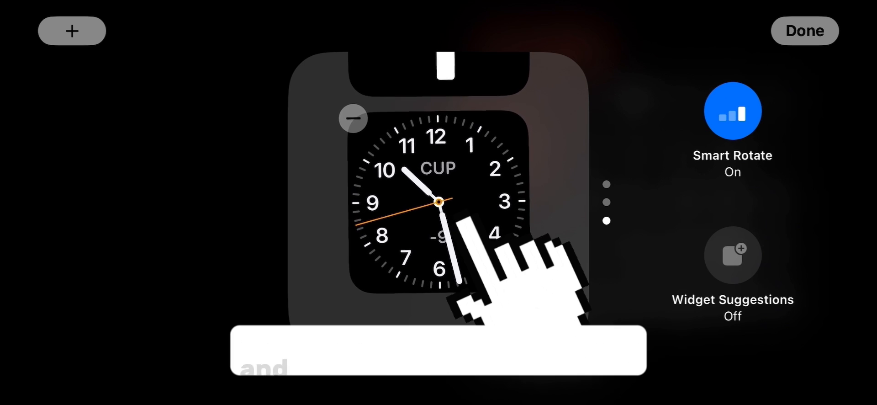
Set the clock widget's city to Belgrade (BEL) and finish editing StandBy
left_click(436, 206)
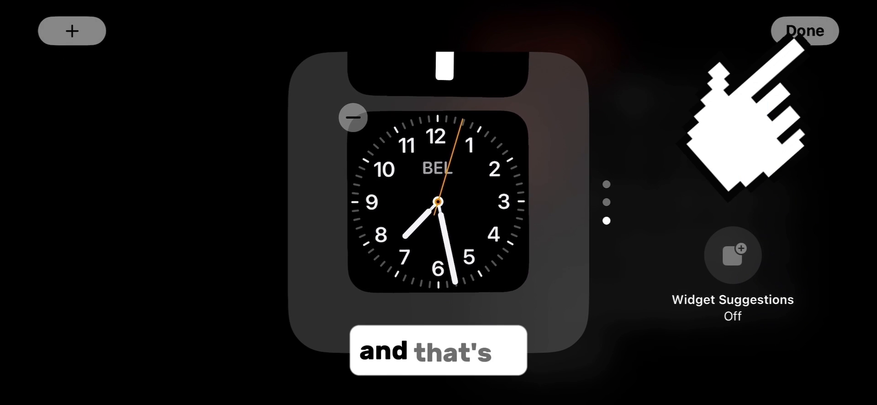
left_click(806, 29)
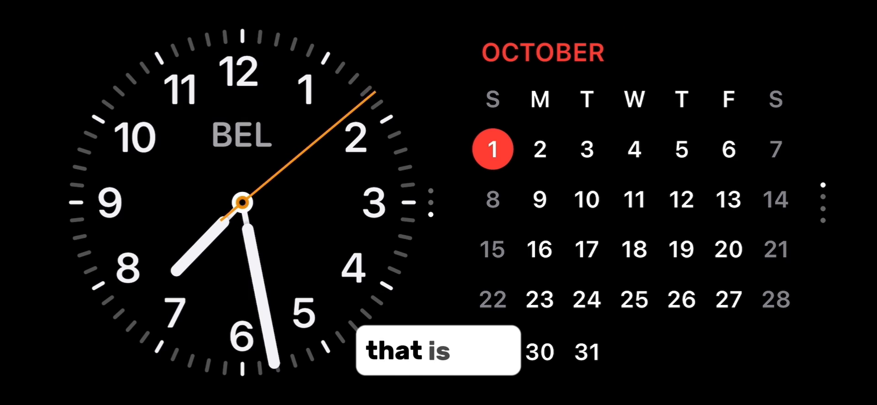